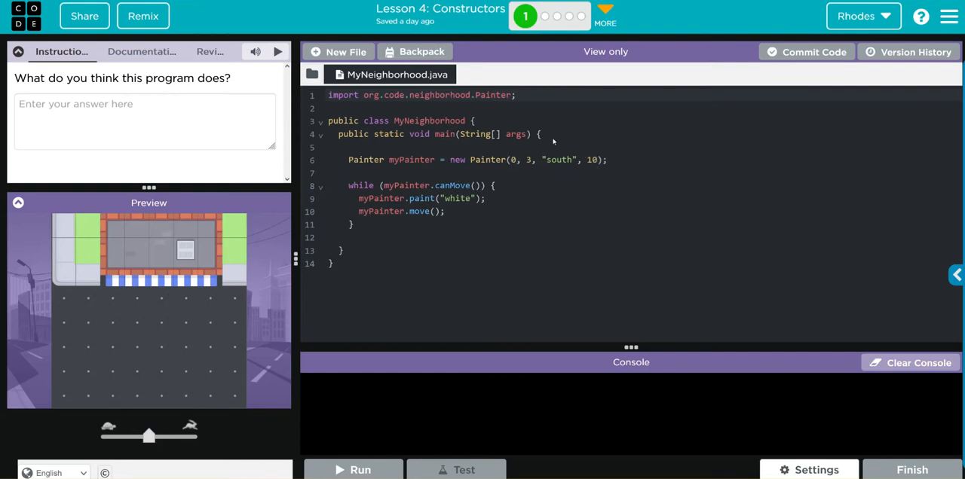
pyautogui.moveTo(555, 141)
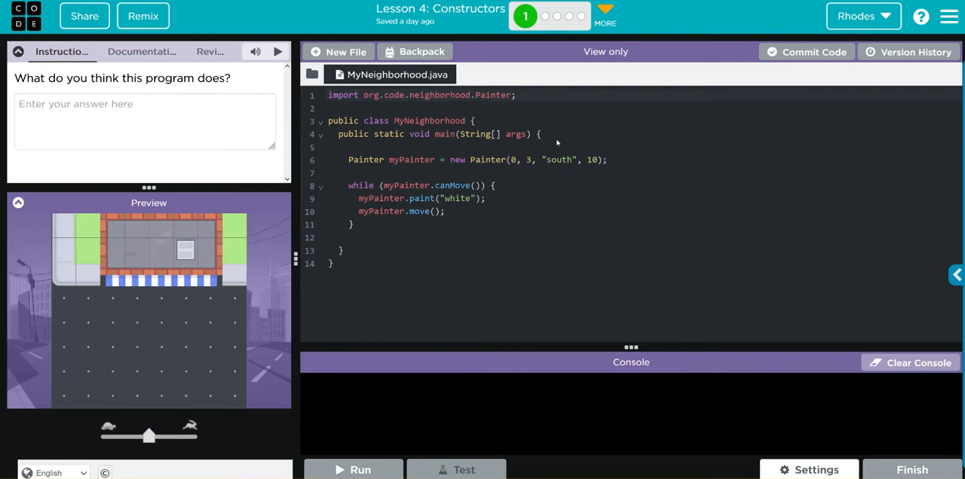
pyautogui.moveTo(531, 174)
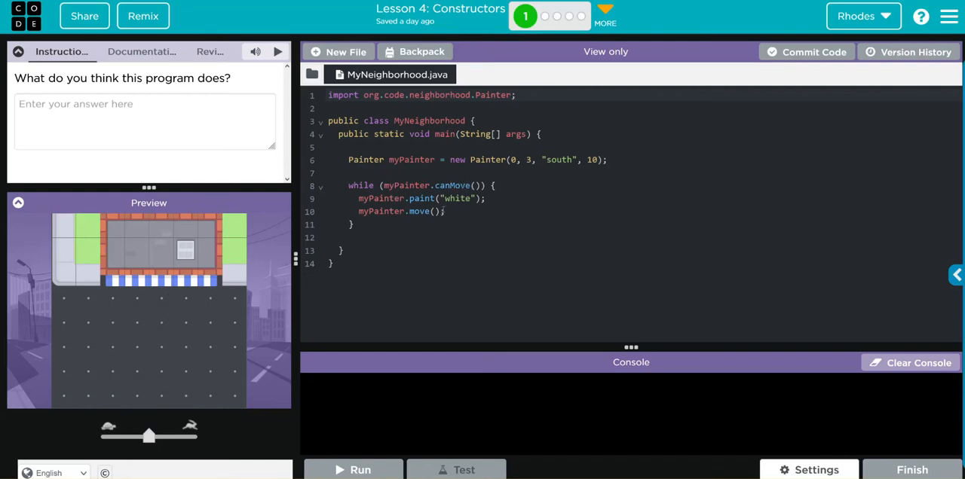
pyautogui.moveTo(539, 220)
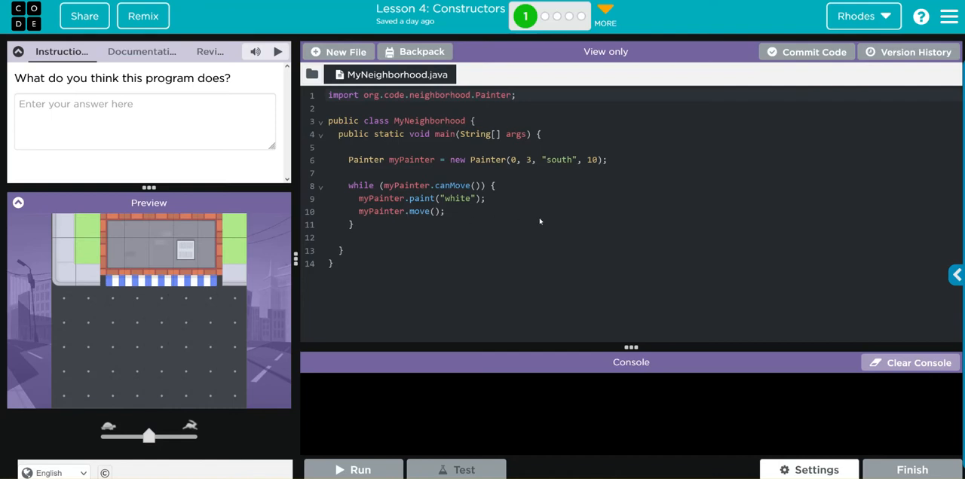
pyautogui.moveTo(488, 171)
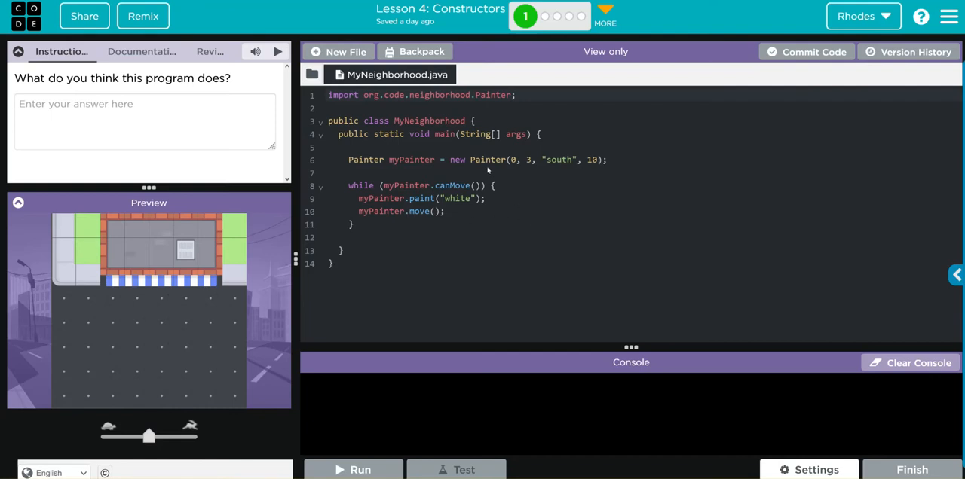
pyautogui.moveTo(567, 143)
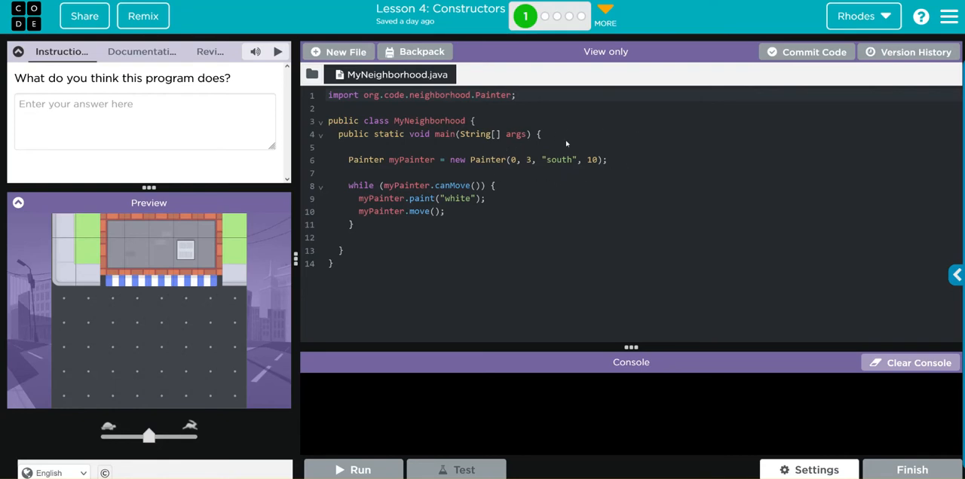
pyautogui.moveTo(530, 181)
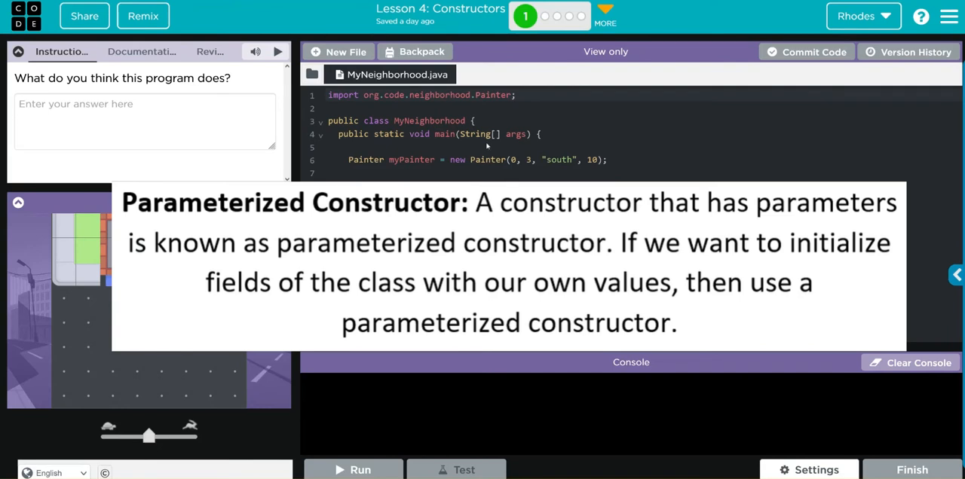
pyautogui.moveTo(602, 173)
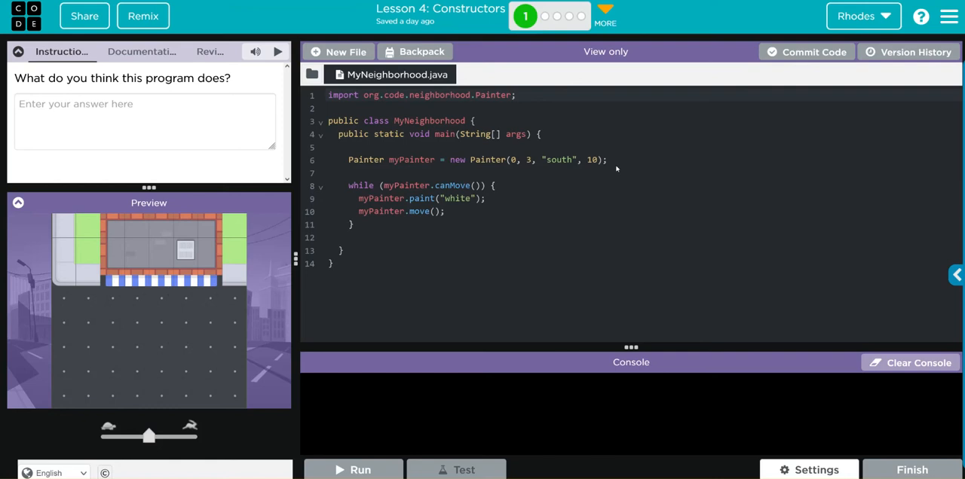
pyautogui.moveTo(519, 157)
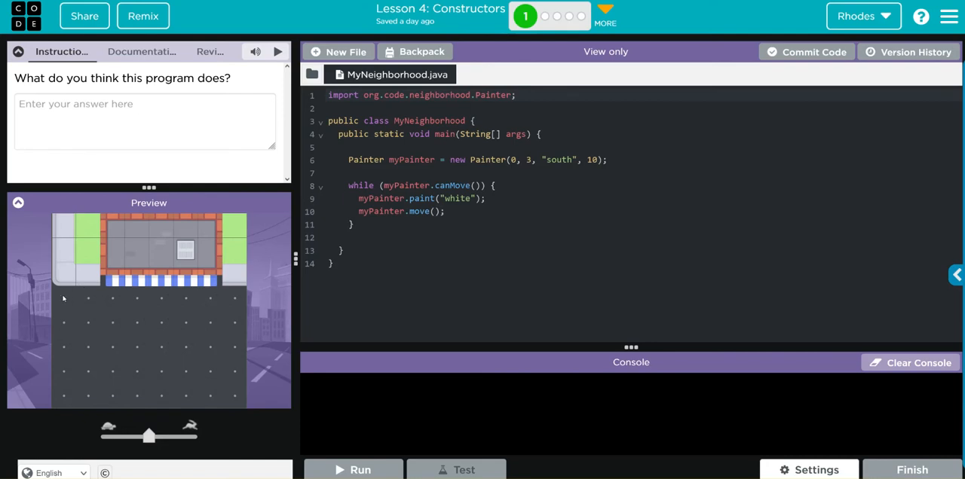
pyautogui.moveTo(112, 292)
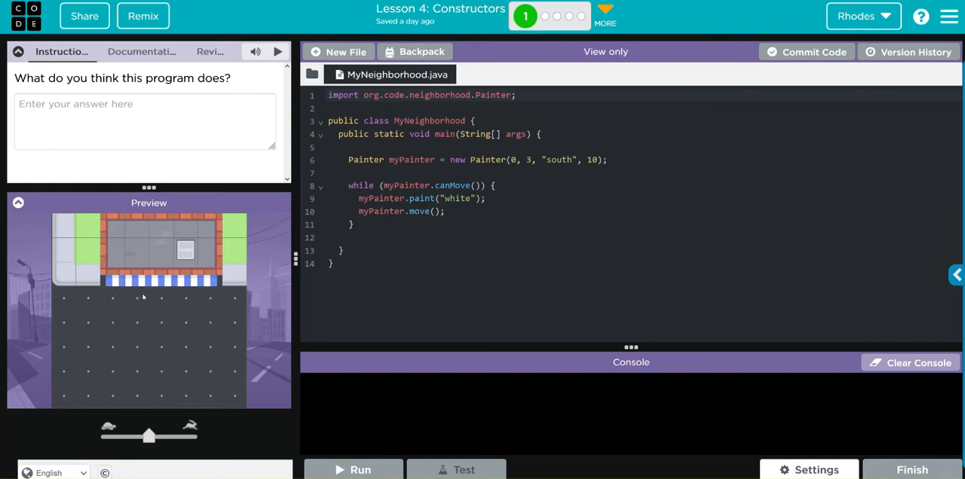
pyautogui.moveTo(136, 347)
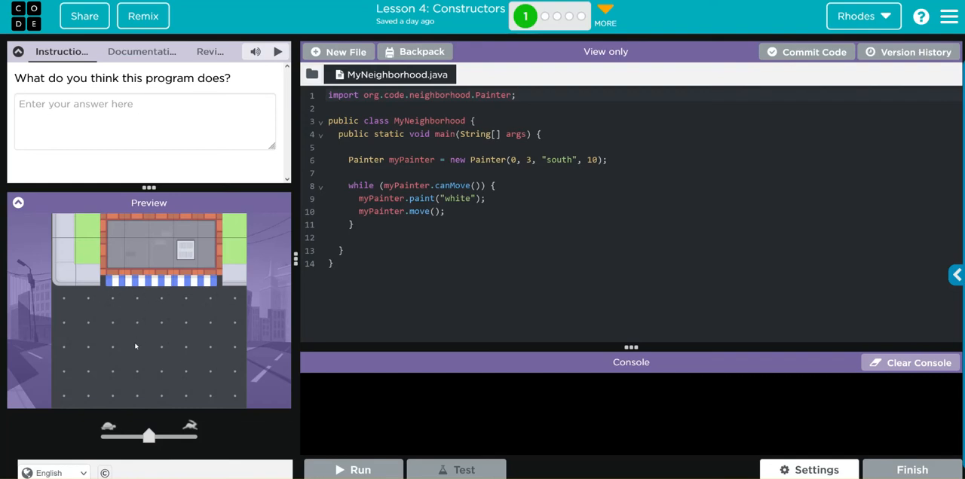
pyautogui.moveTo(175, 361)
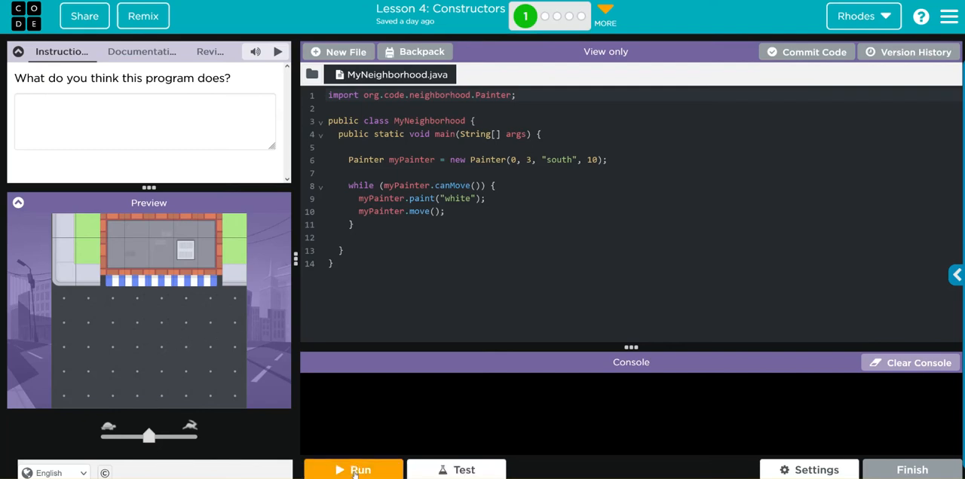
# Run MyNeighborhood.java so the painter paints a full white column south down the left side.
pyautogui.click(353, 470)
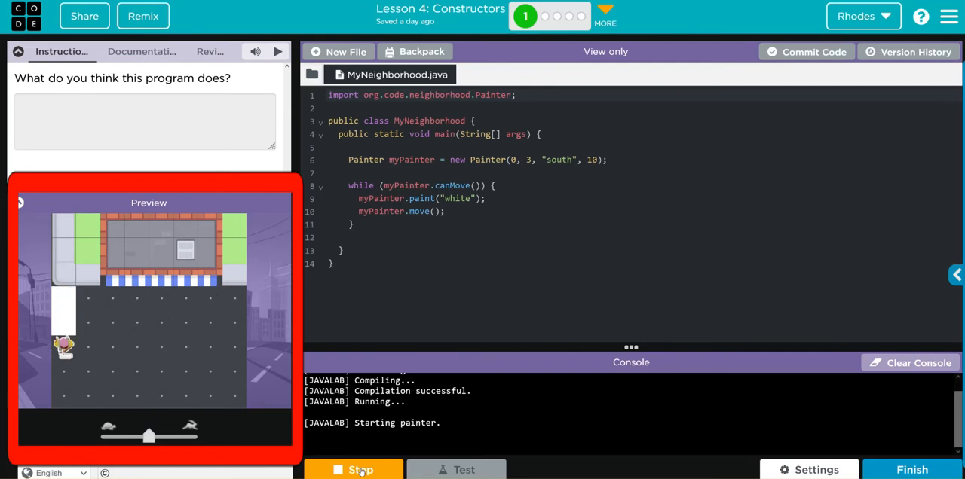
pyautogui.click(353, 471)
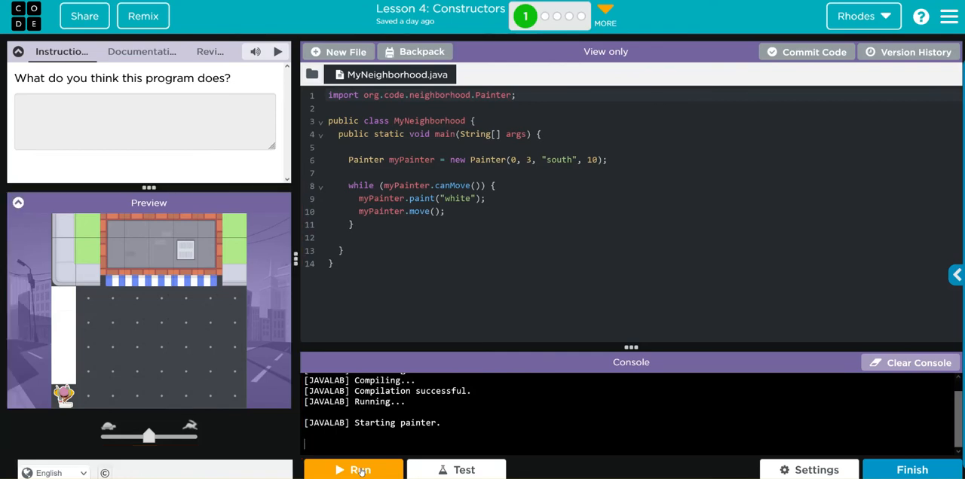
pyautogui.moveTo(91, 301)
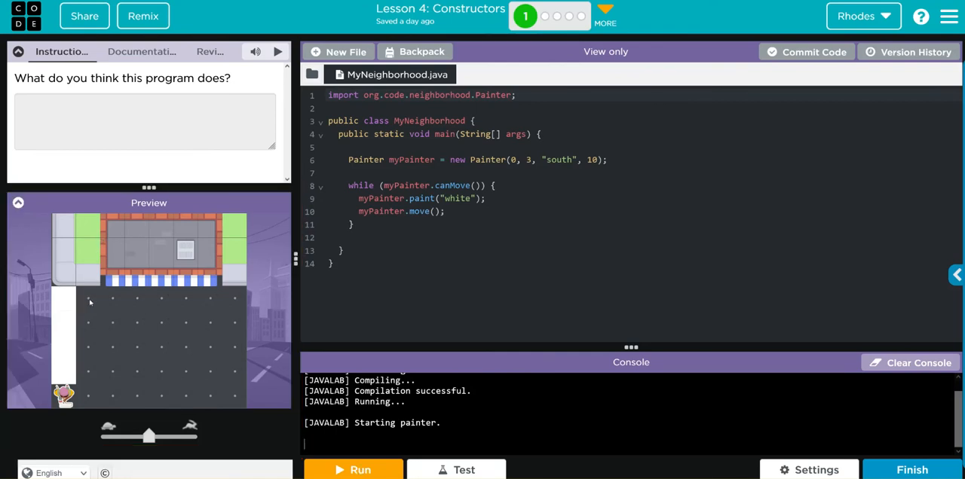
pyautogui.moveTo(67, 299)
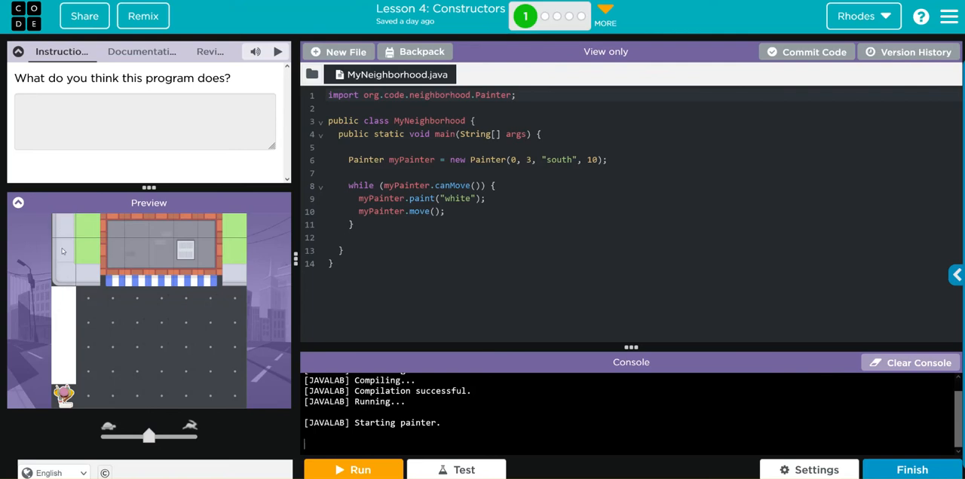
pyautogui.moveTo(61, 283)
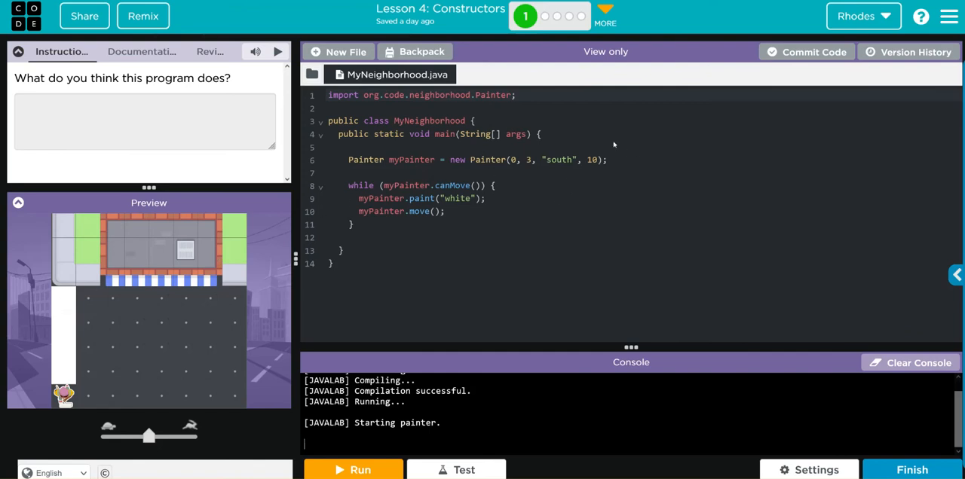
pyautogui.moveTo(60, 298)
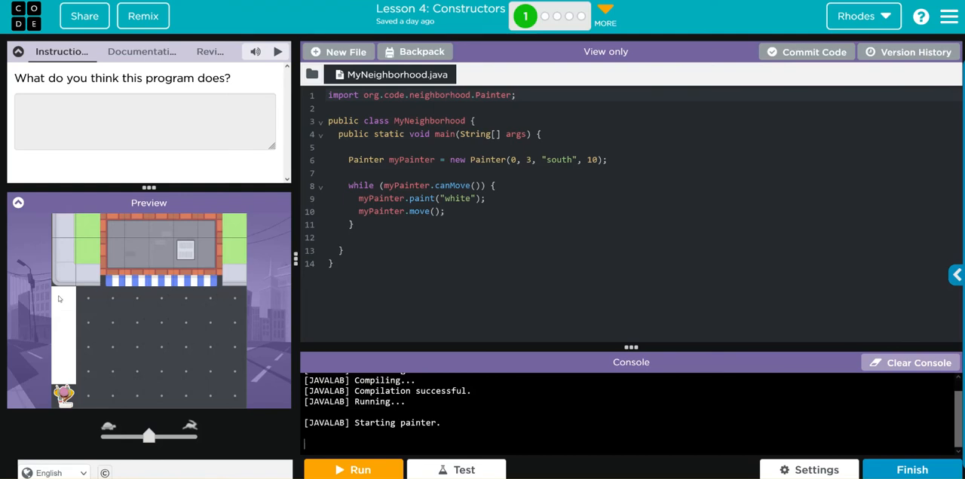